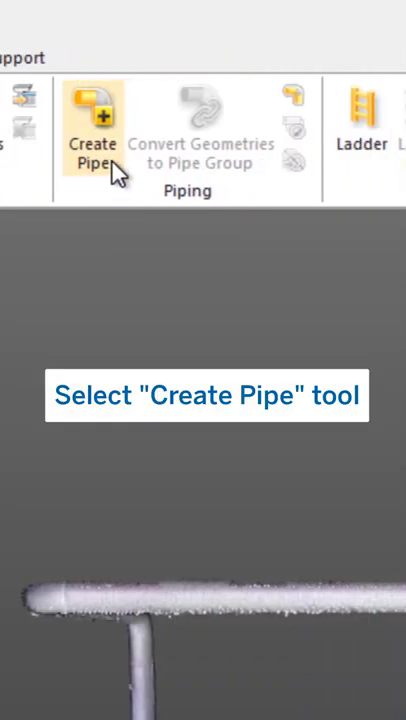
- Activate the Create Pipe tool from the Piping group to begin a new pipe run
left_click(93, 110)
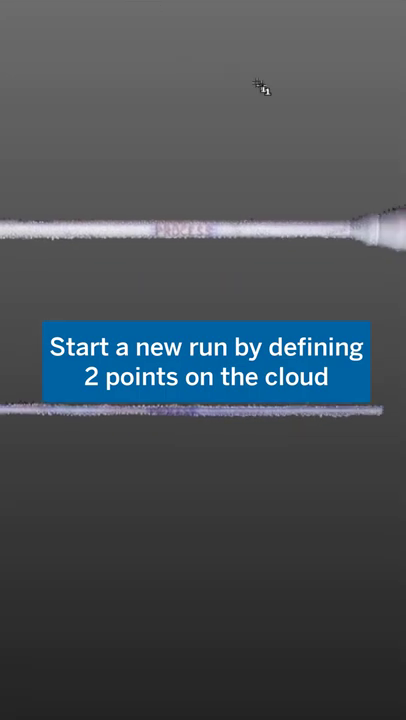